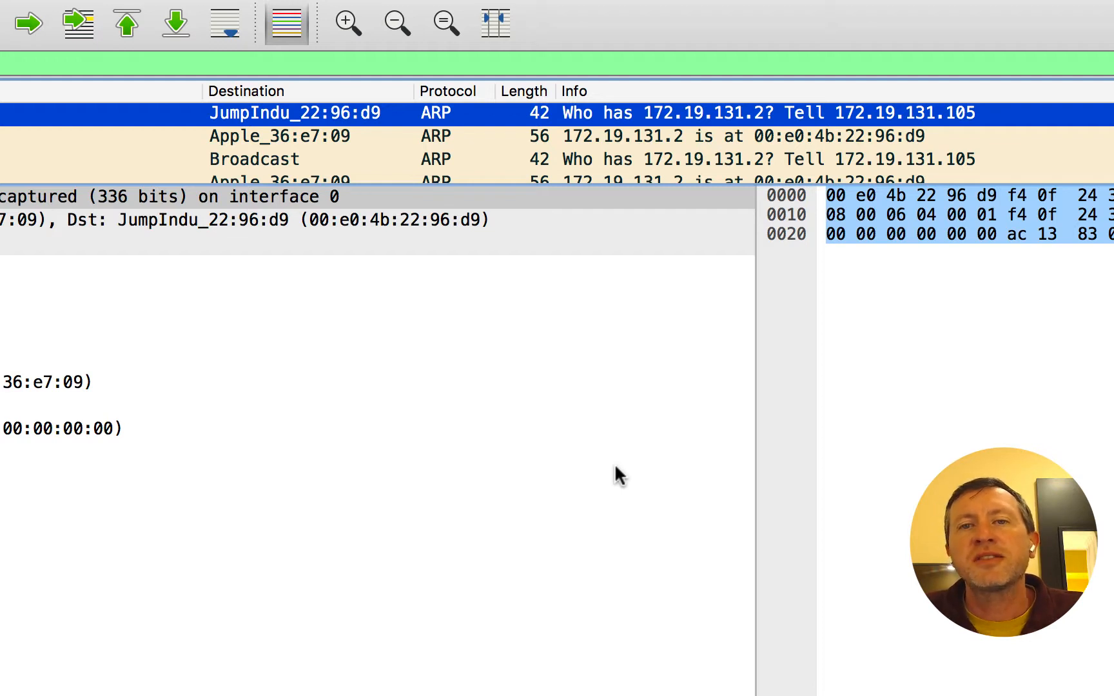
pyautogui.moveTo(605, 118)
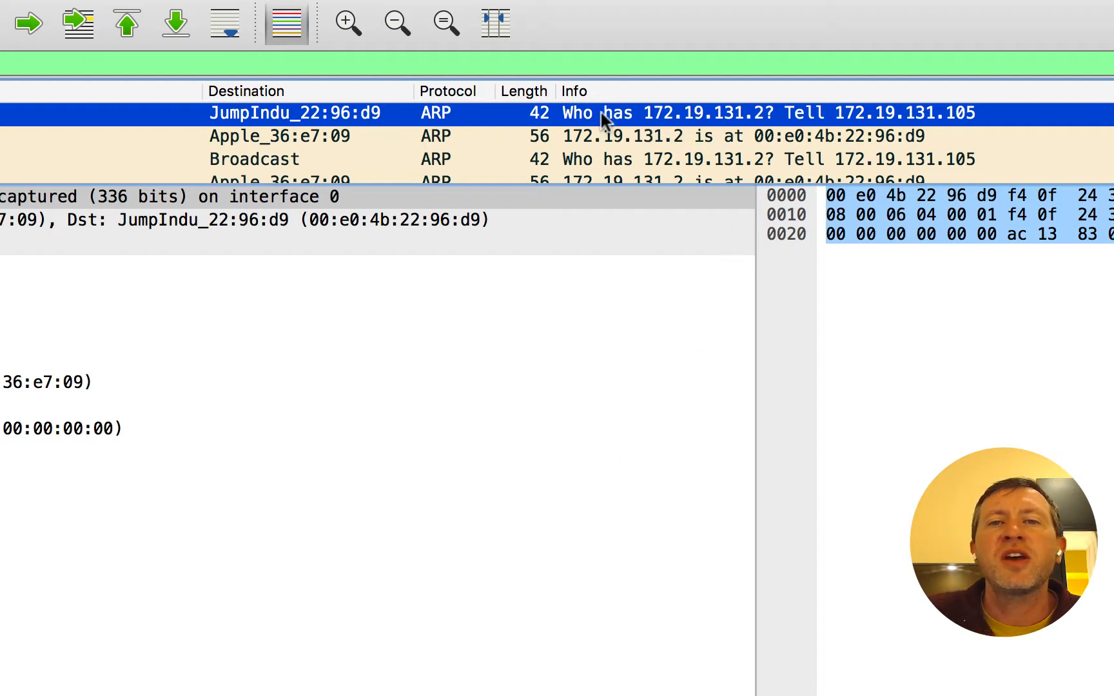
pyautogui.moveTo(724, 115)
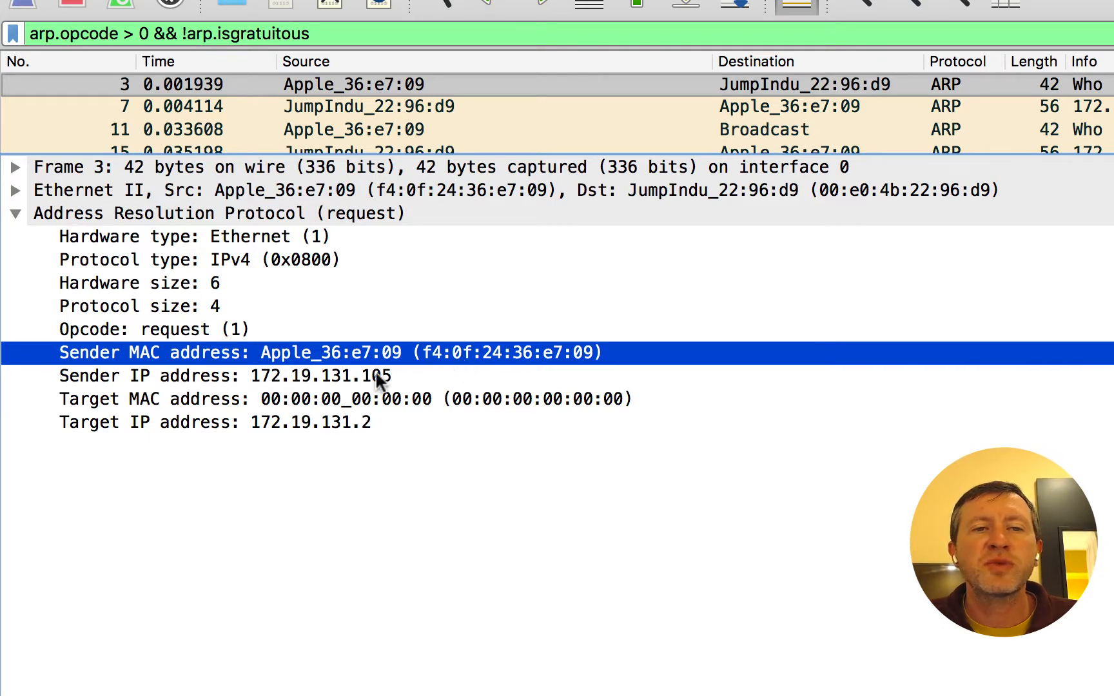
# - Select frame 7, the ARP reply showing 172.19.131.2 at 00:e0:4b:22:96:d9, to inspect its sender and target
pyautogui.click(193, 376)
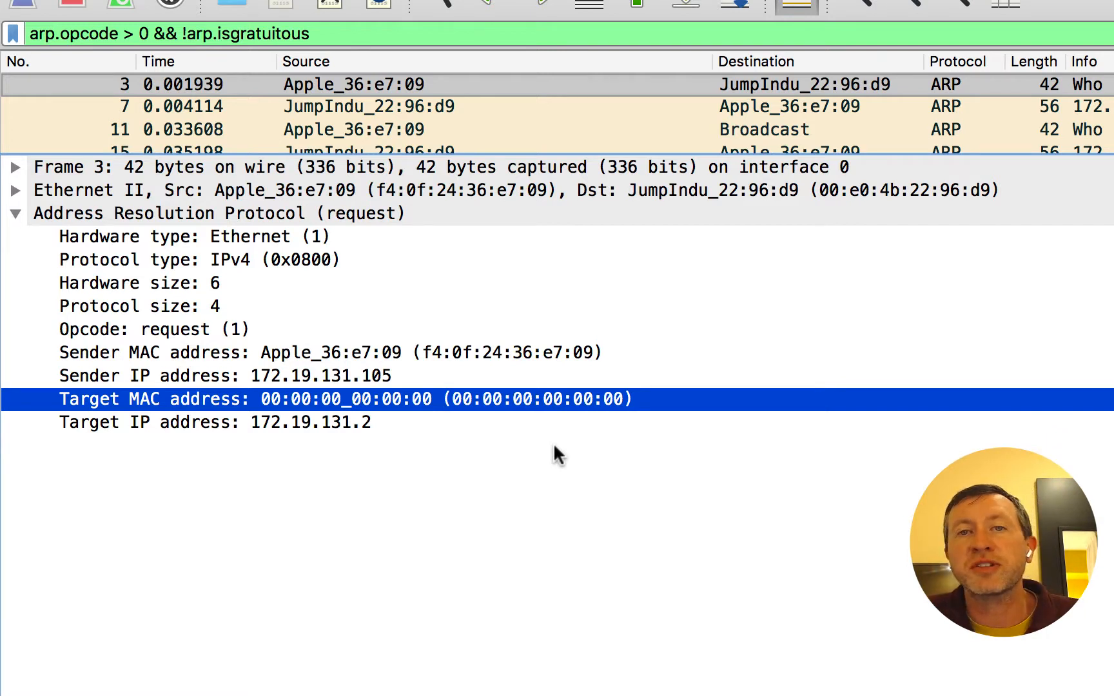
pyautogui.moveTo(330, 434)
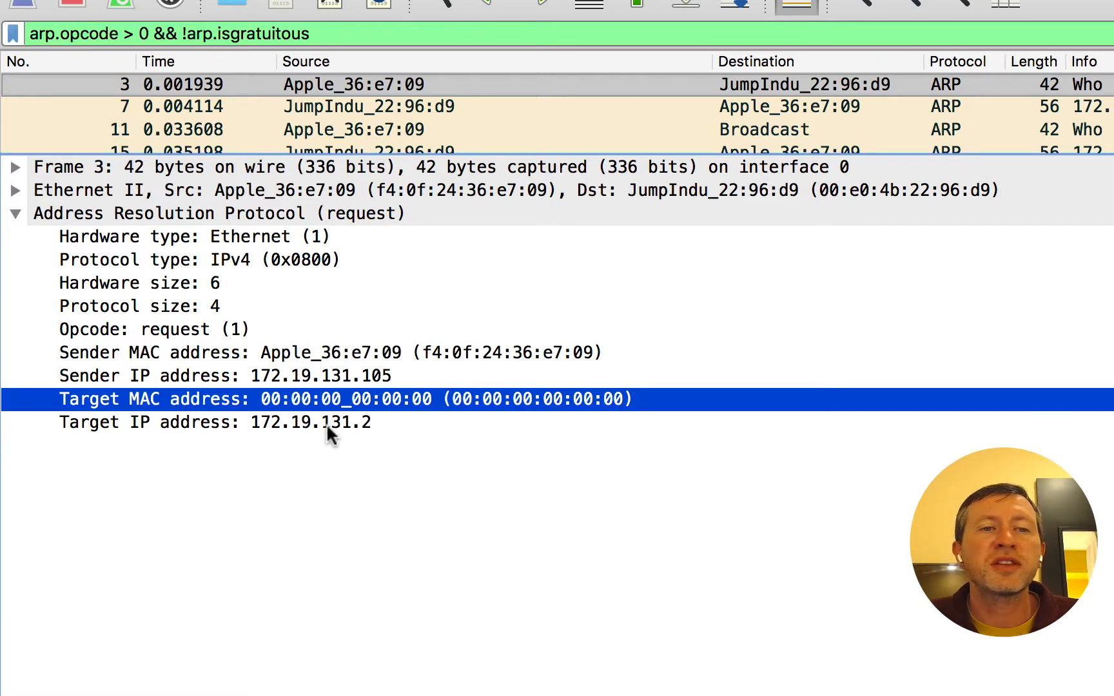
pyautogui.click(193, 423)
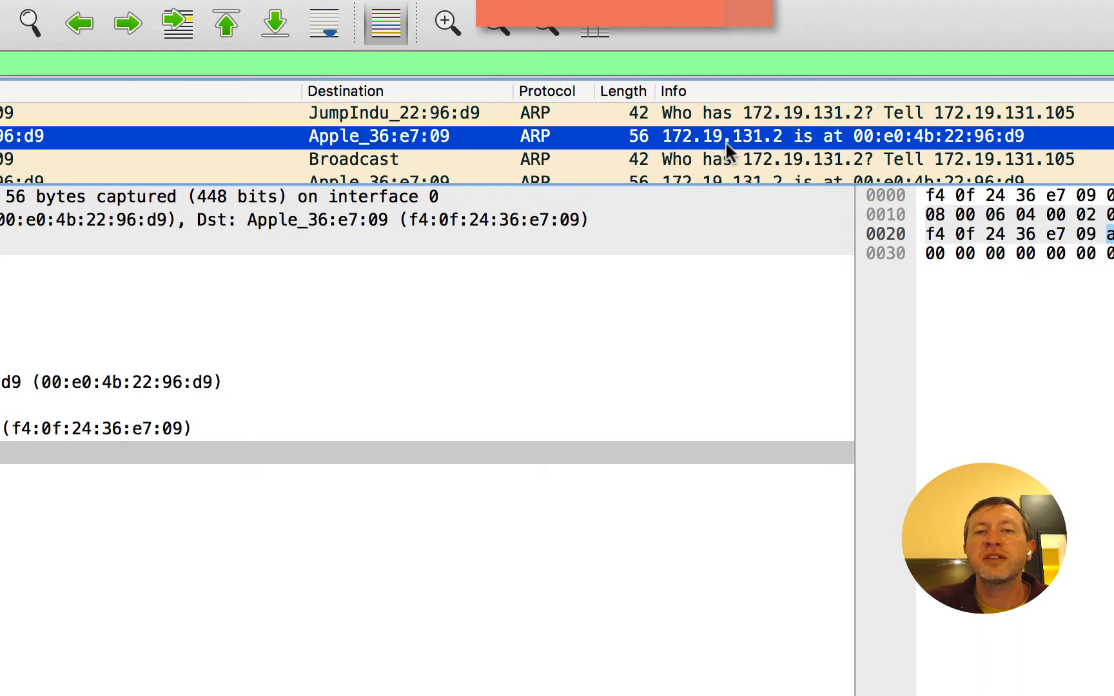
pyautogui.moveTo(867, 152)
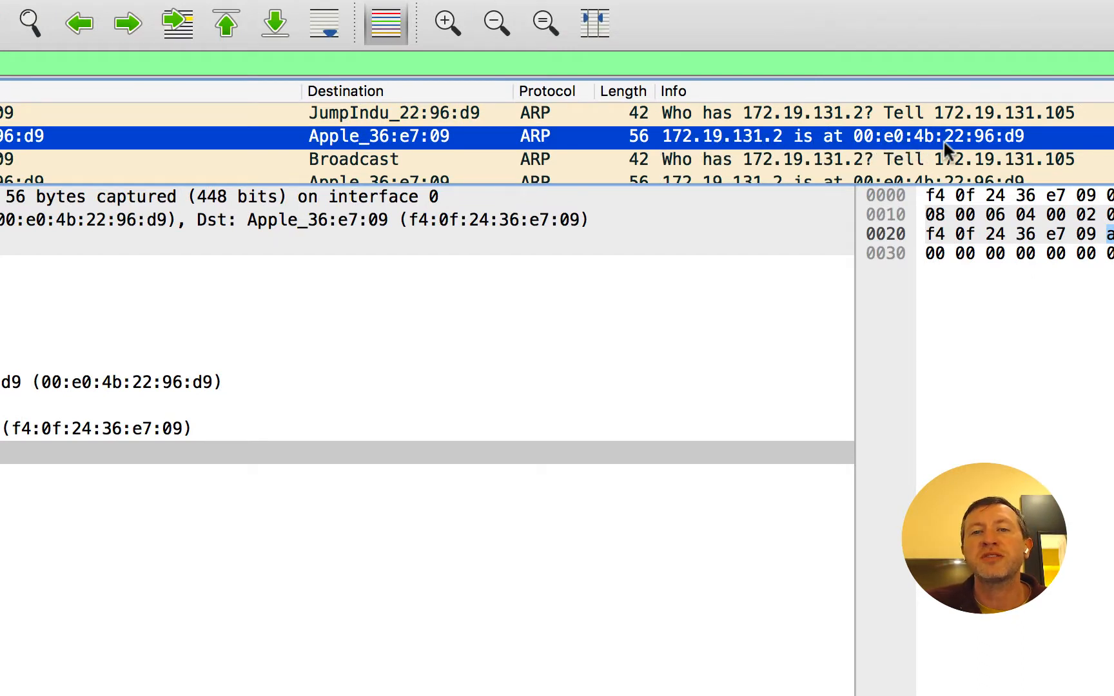
pyautogui.moveTo(495, 389)
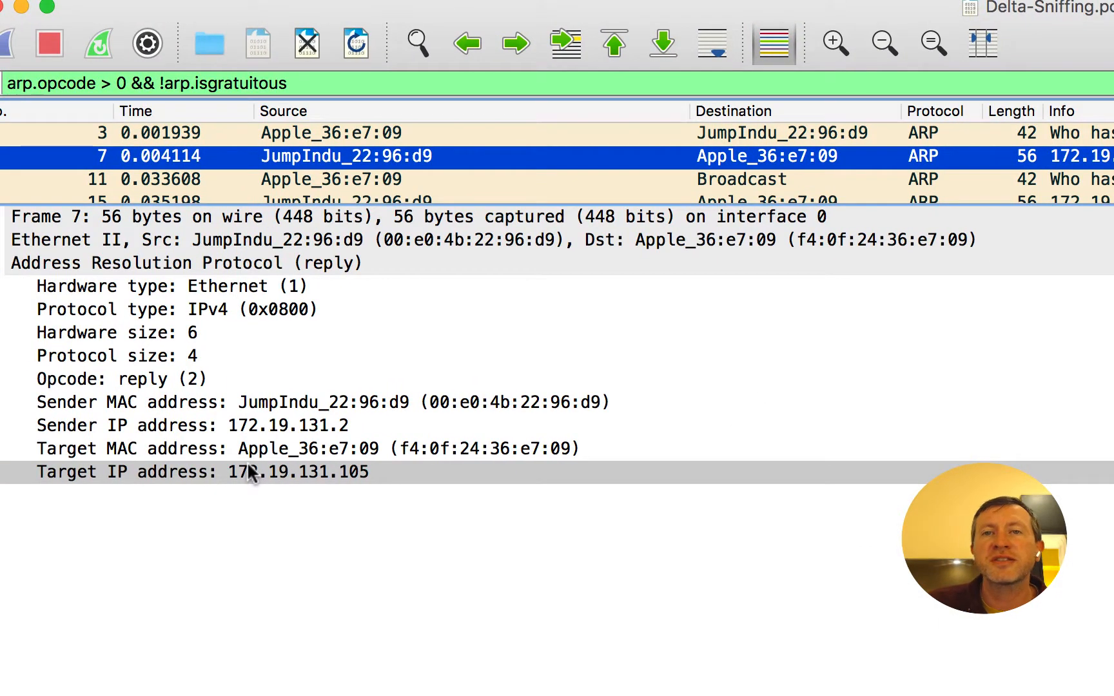
pyautogui.moveTo(224, 403)
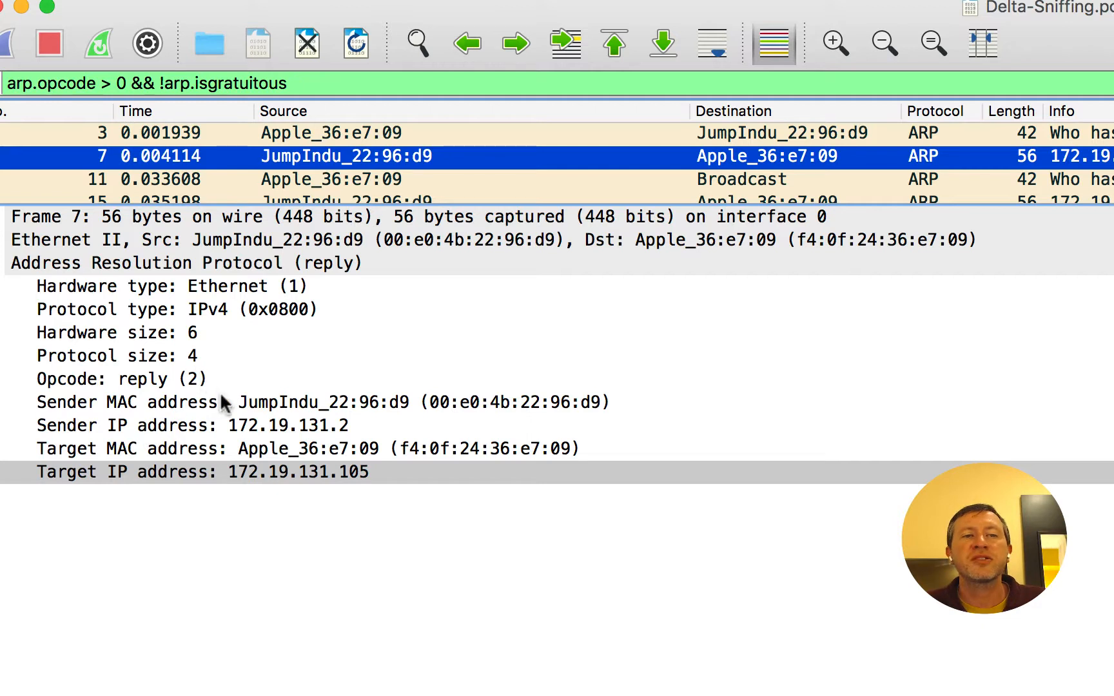
pyautogui.moveTo(413, 424)
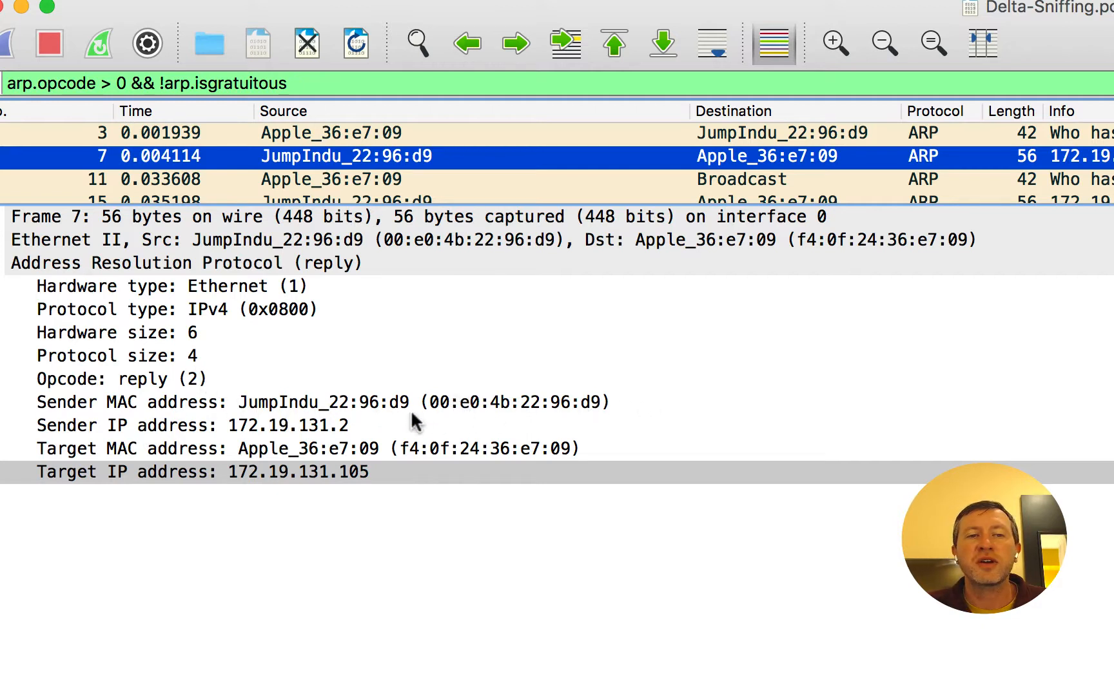
pyautogui.moveTo(551, 420)
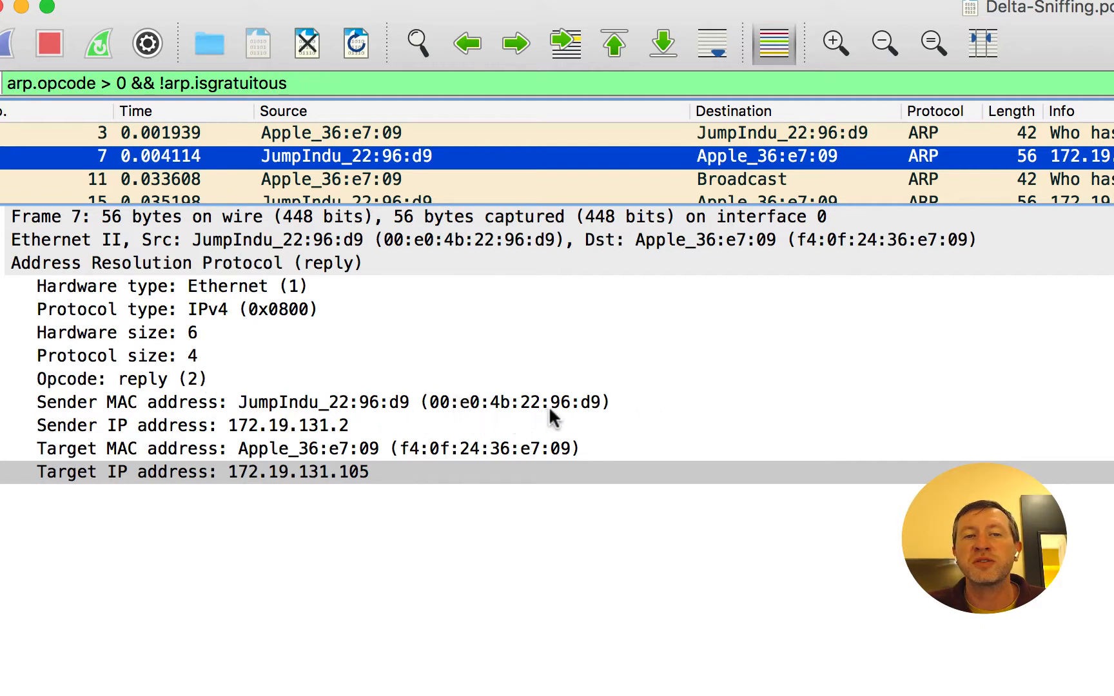
pyautogui.moveTo(361, 468)
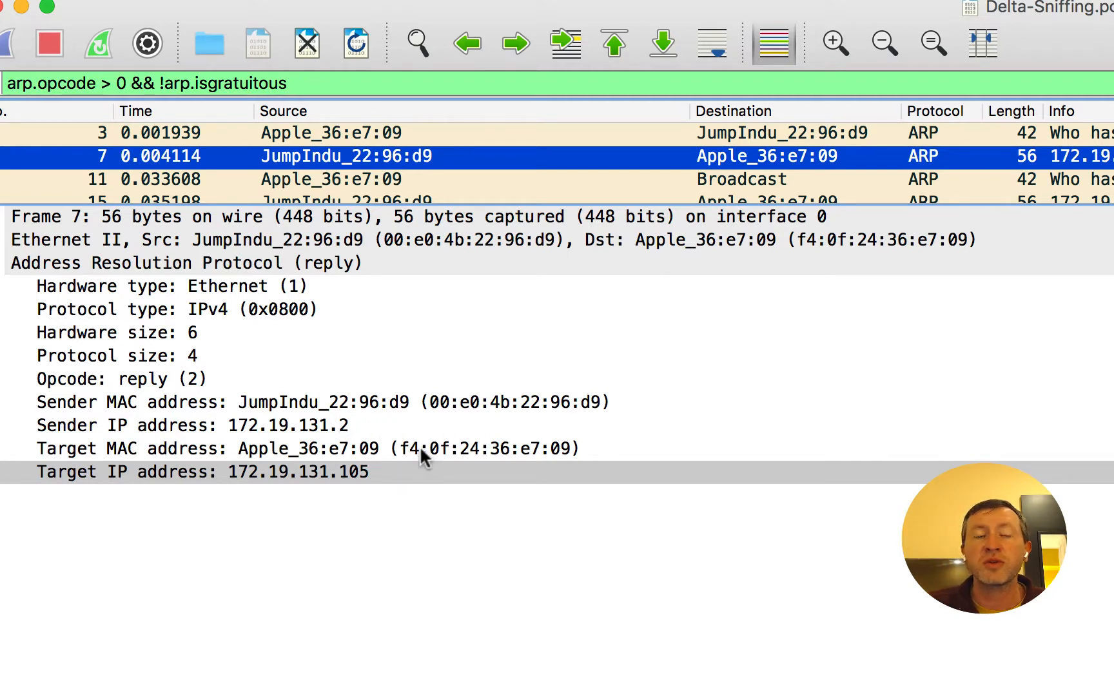
pyautogui.moveTo(486, 466)
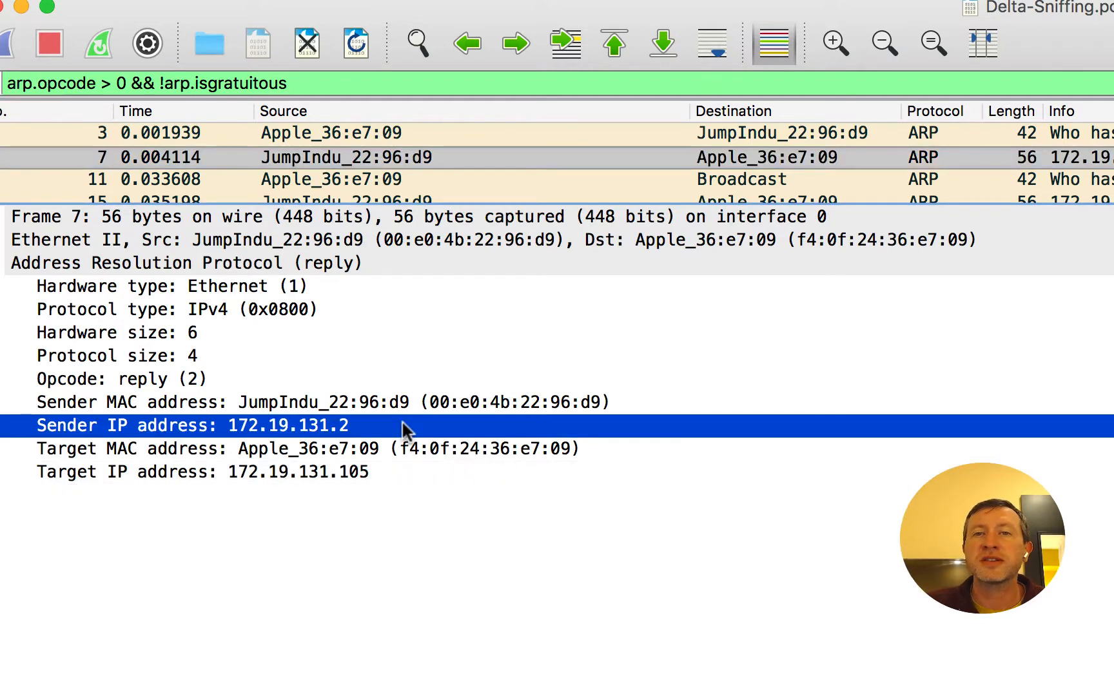
pyautogui.click(194, 472)
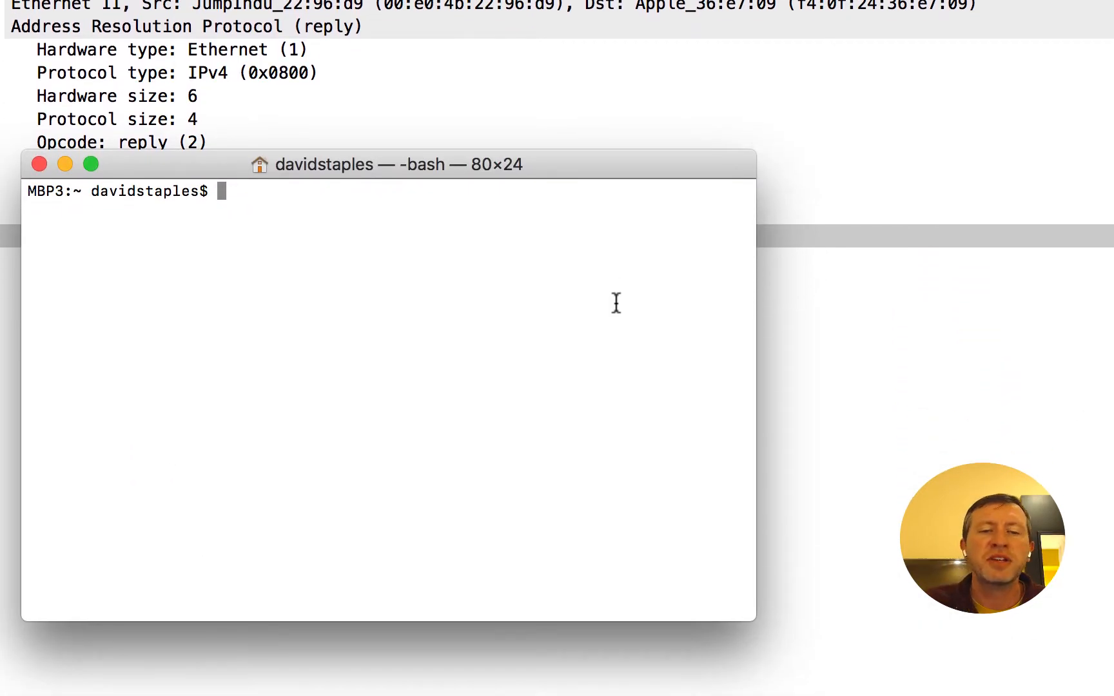
# - Run arp -a in Terminal to list the Mac's ARP cache entries
pyautogui.write('arp')
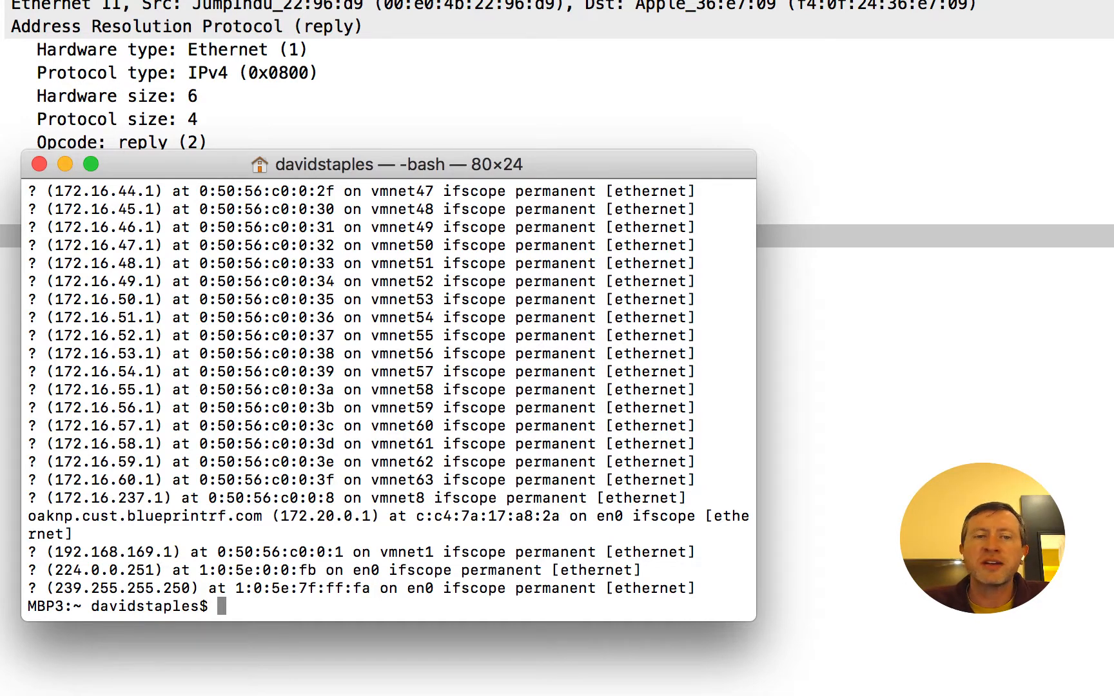
pyautogui.moveTo(129, 552)
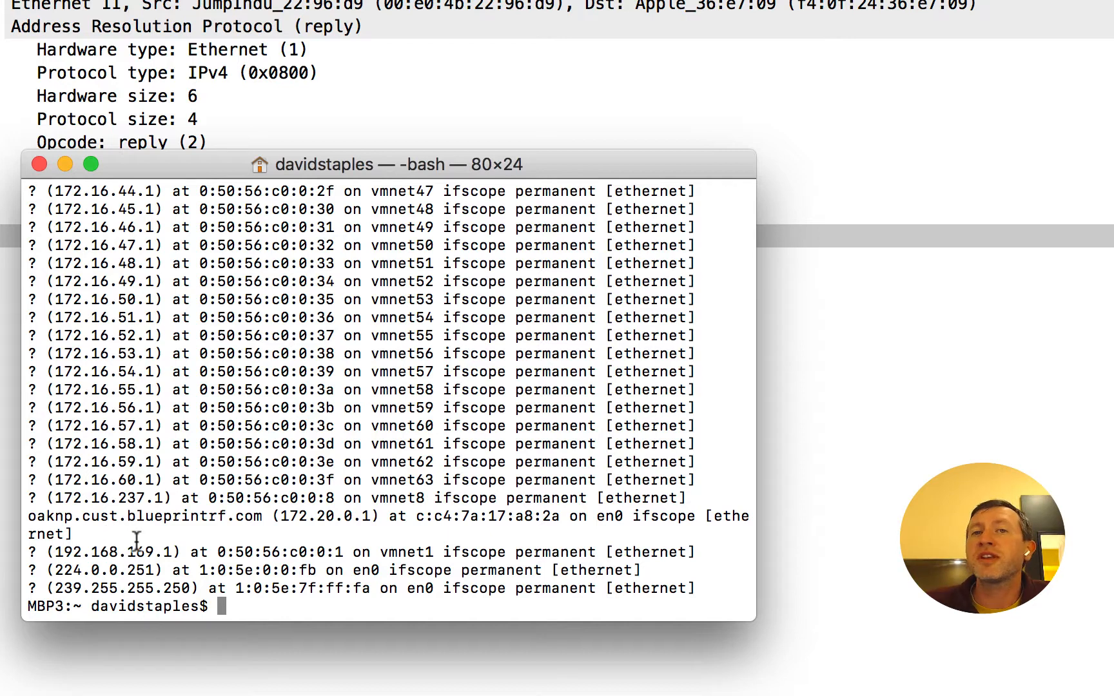
pyautogui.moveTo(37, 167)
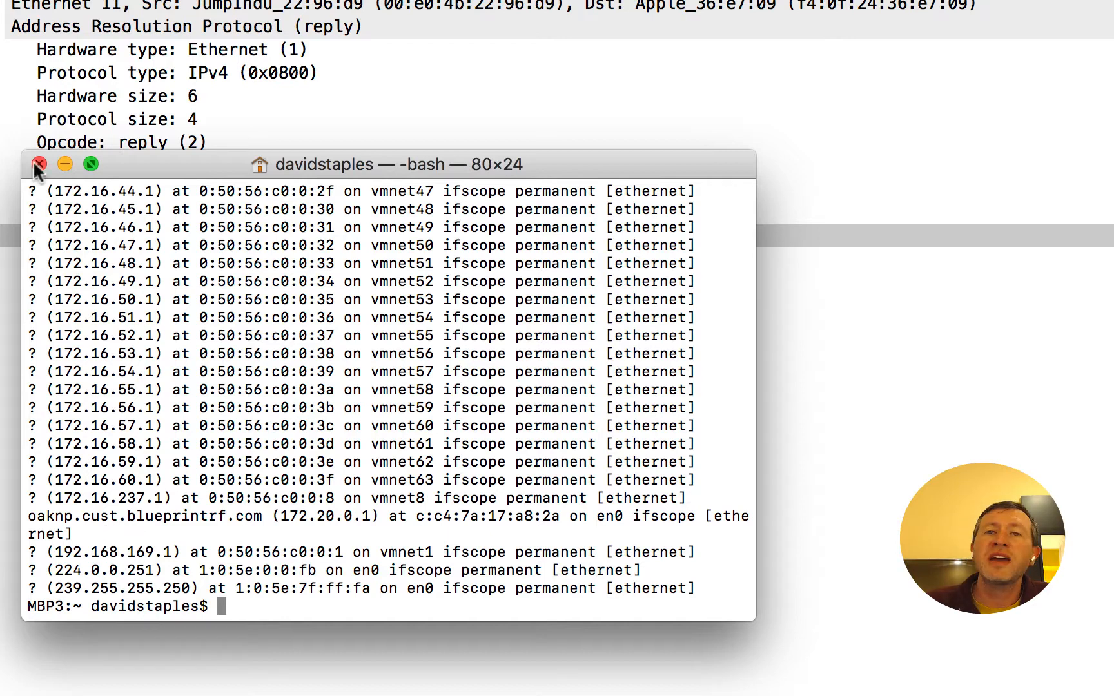